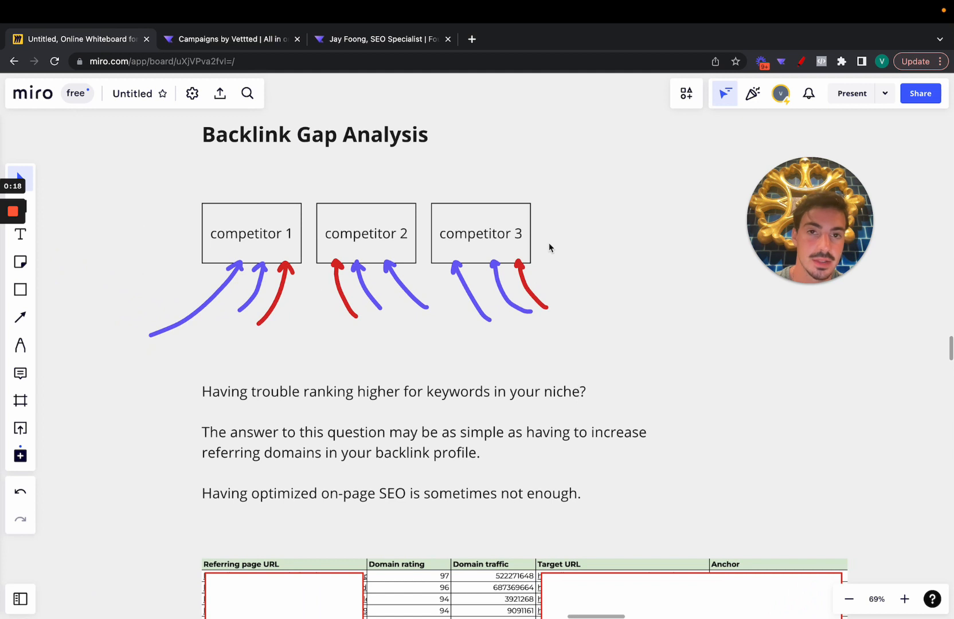
# - Sketch a red box marked M with red arrows beside the title, then blue arrows around it
pyautogui.click(21, 345)
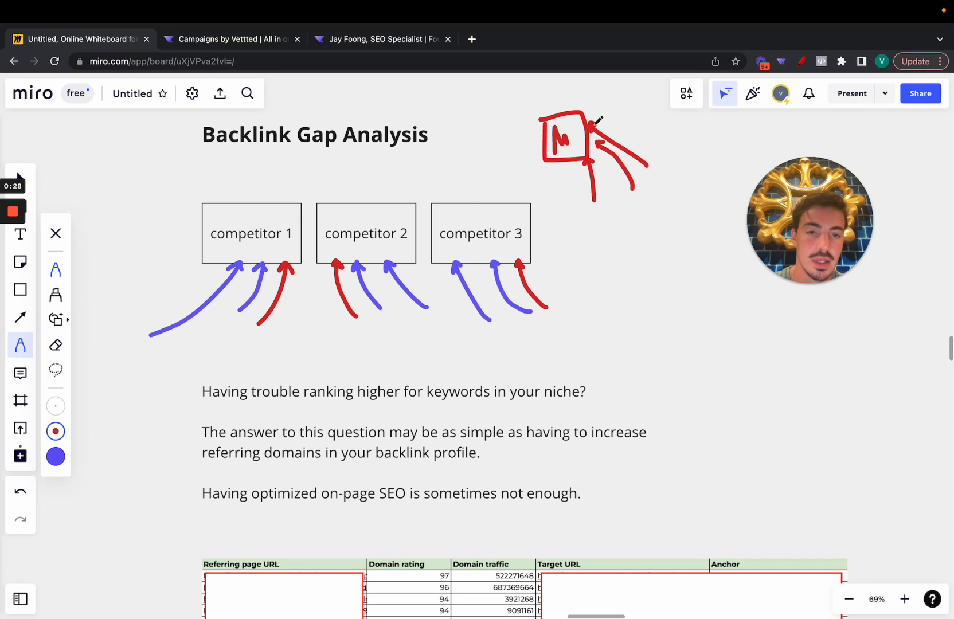
pyautogui.moveTo(635, 227)
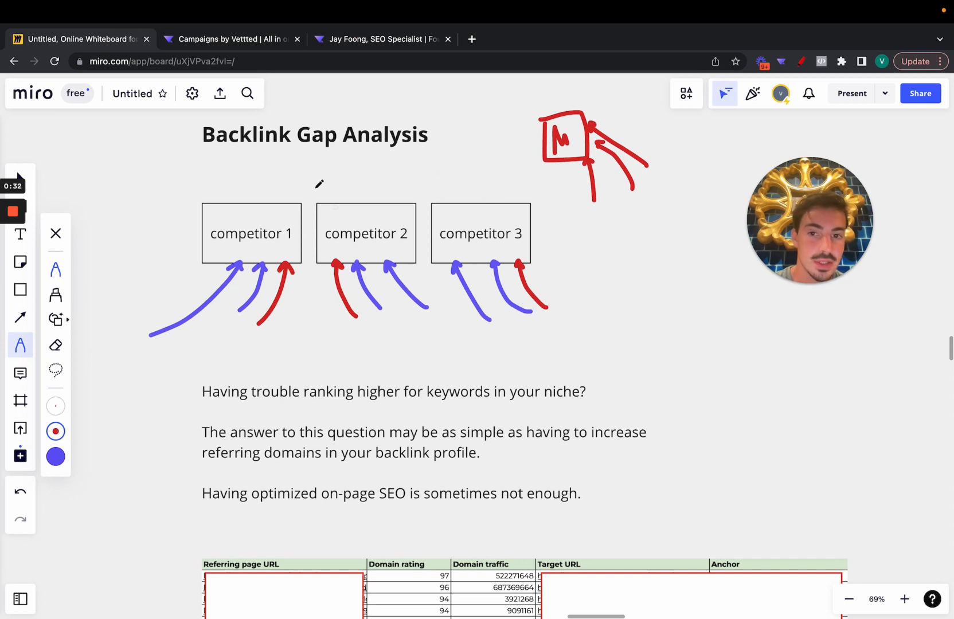
pyautogui.moveTo(451, 197)
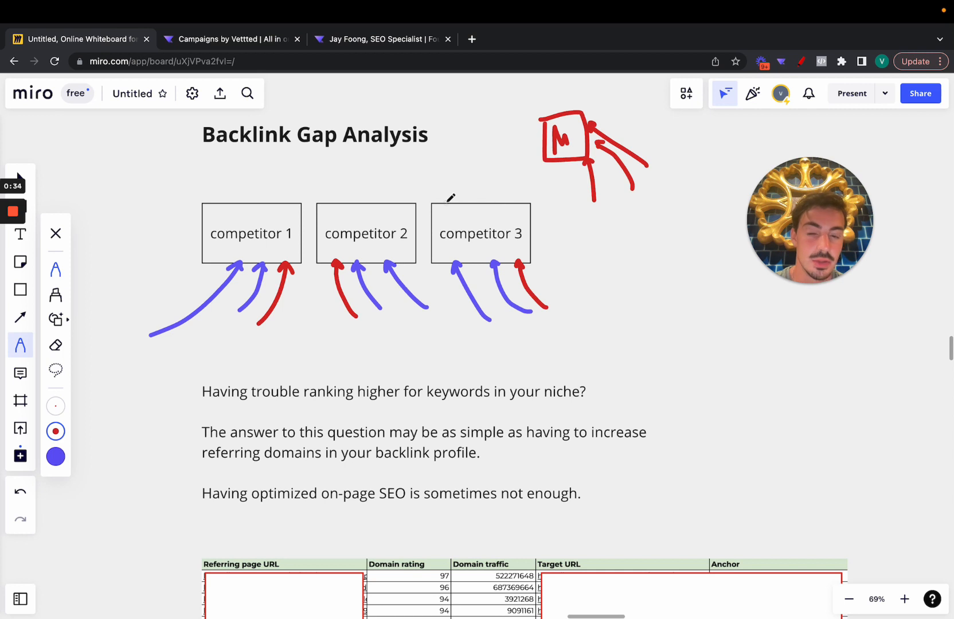
pyautogui.moveTo(578, 209)
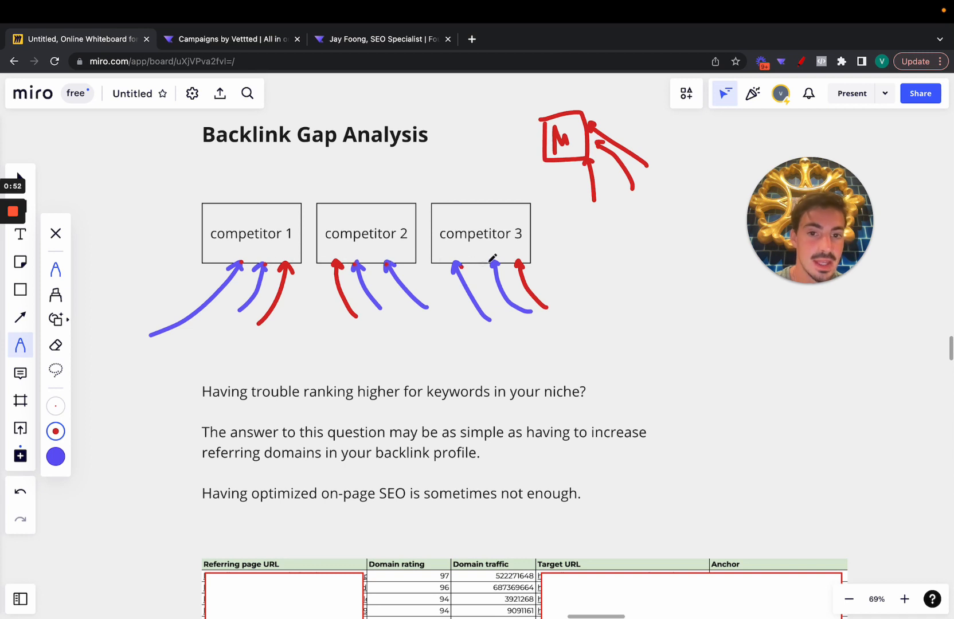
pyautogui.click(55, 431)
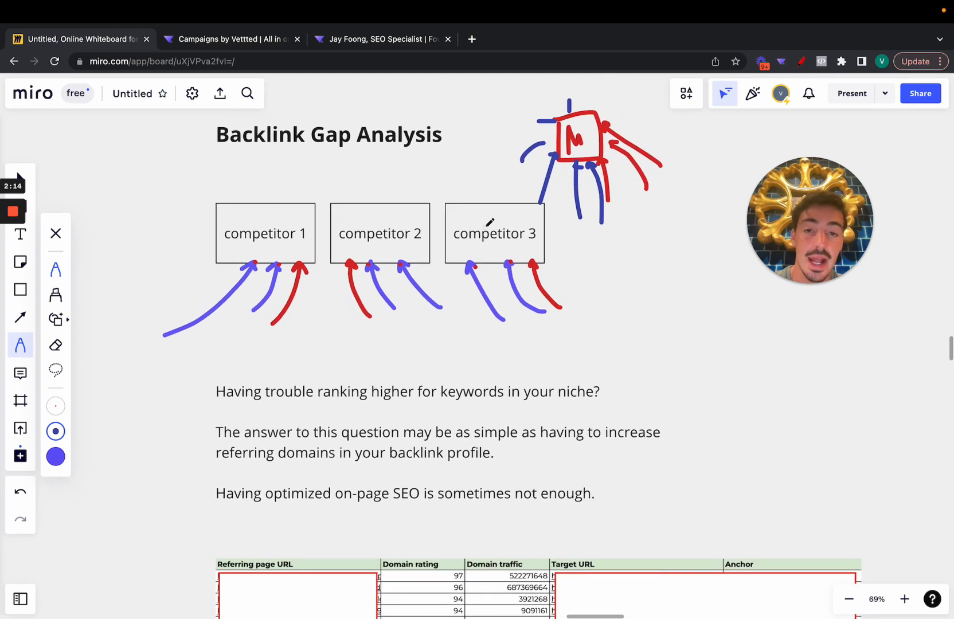
# - Underline 'your niche?' and 'referring domains' in blue and dot above each competitor box
pyautogui.scroll(-3)
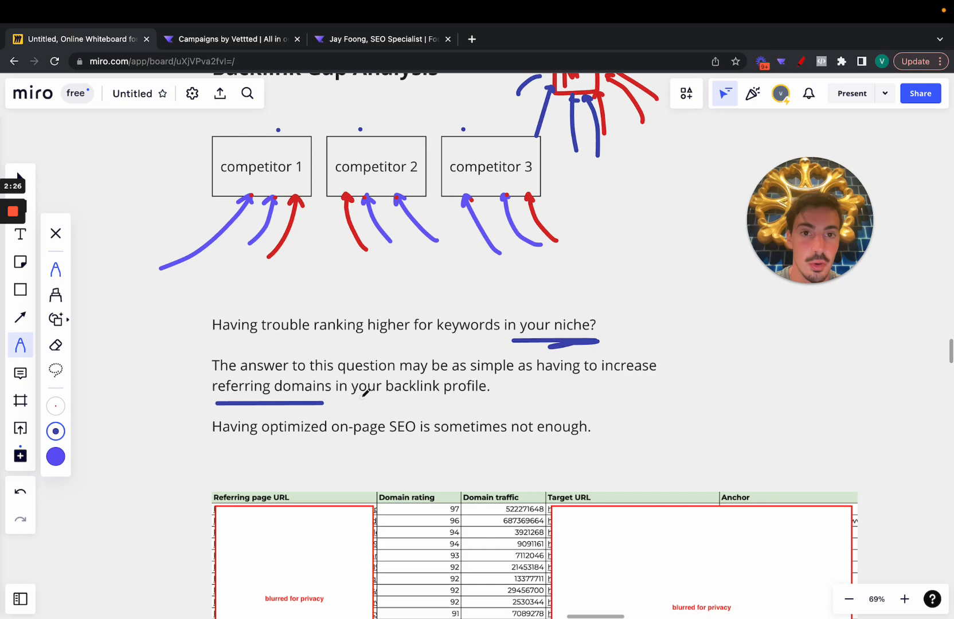
pyautogui.scroll(-3)
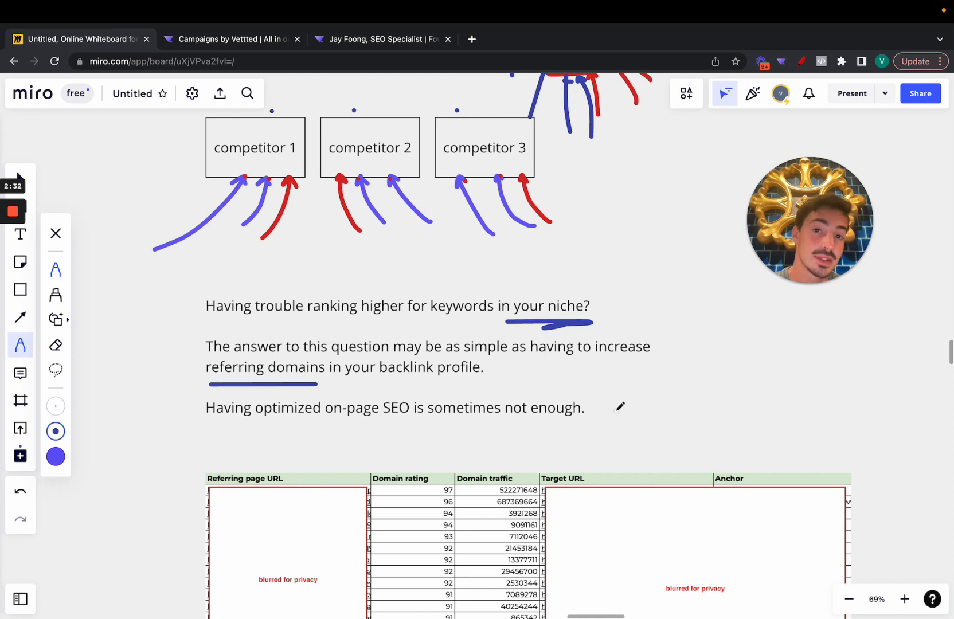
pyautogui.scroll(3)
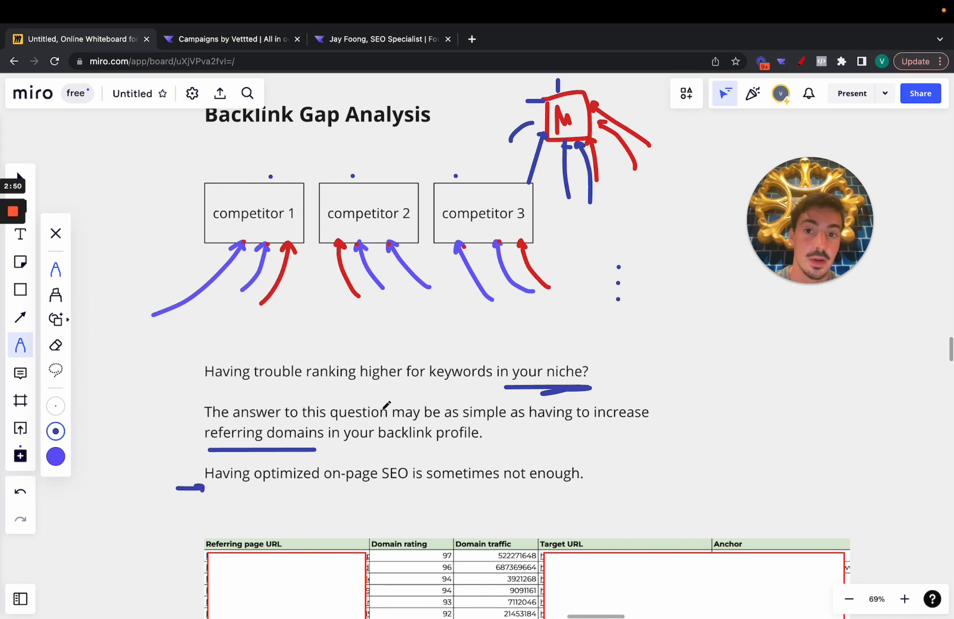
pyautogui.scroll(-3)
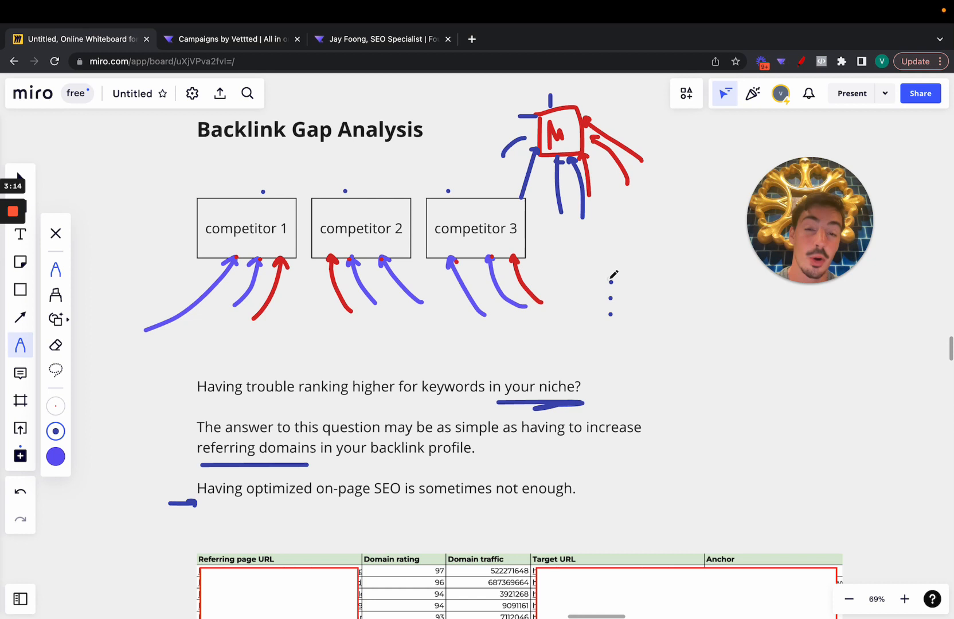
pyautogui.moveTo(286, 197)
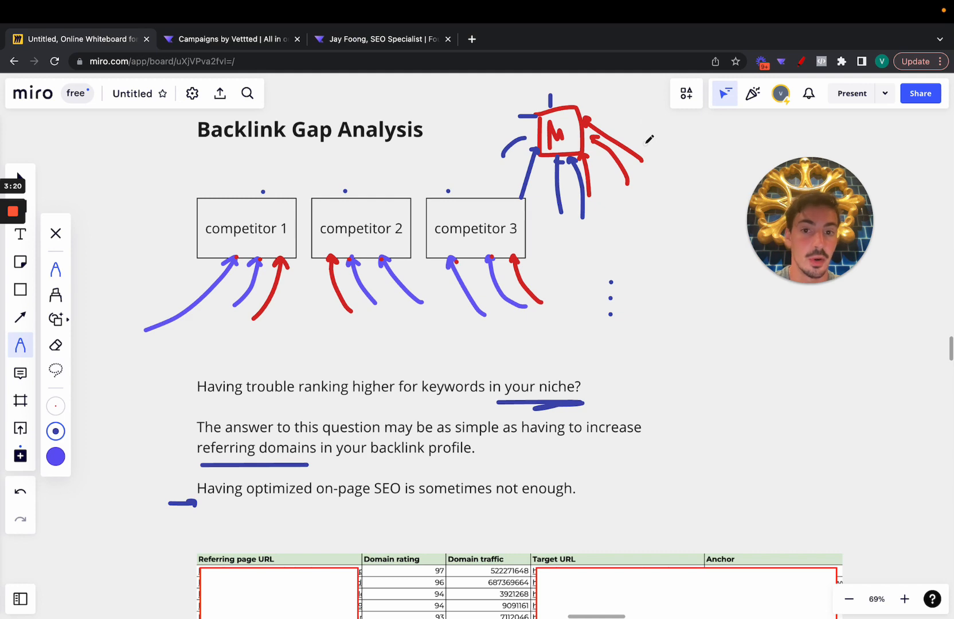
# - Tick the Domain rating and Domain traffic columns and loop the Anchor/Target URL area in blue
pyautogui.scroll(-3)
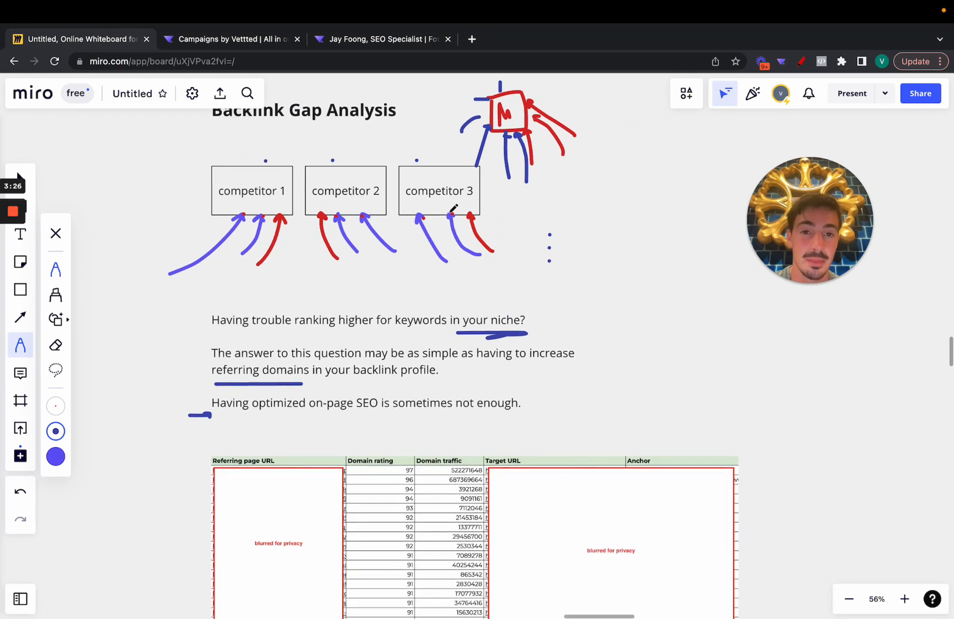
pyautogui.scroll(-3)
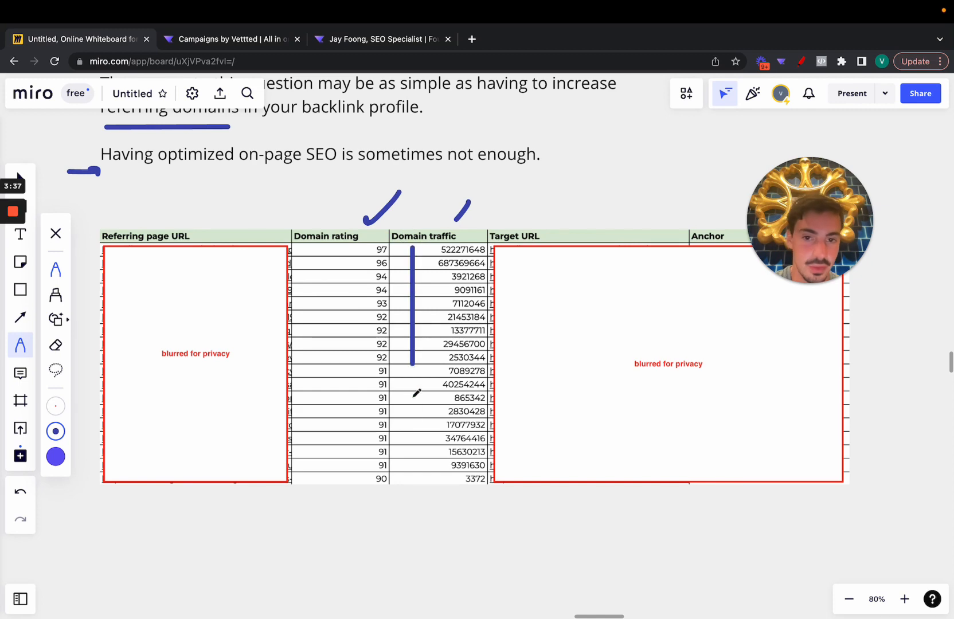
pyautogui.scroll(-3)
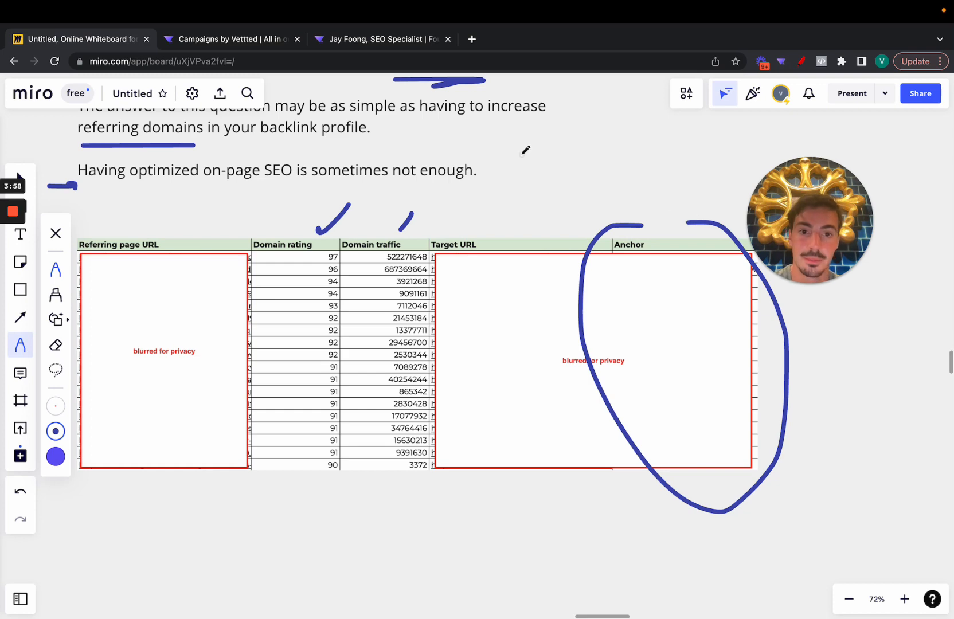
# - Switch to Jay Foong's Vettted profile and reach the Backlink Gap Analysis service listing
pyautogui.click(380, 39)
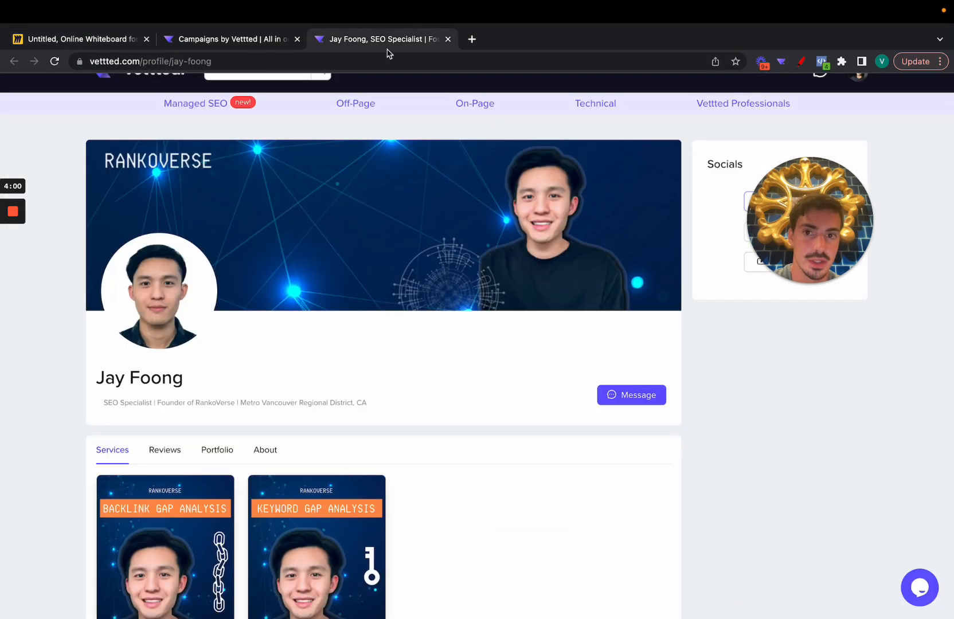
pyautogui.scroll(-3)
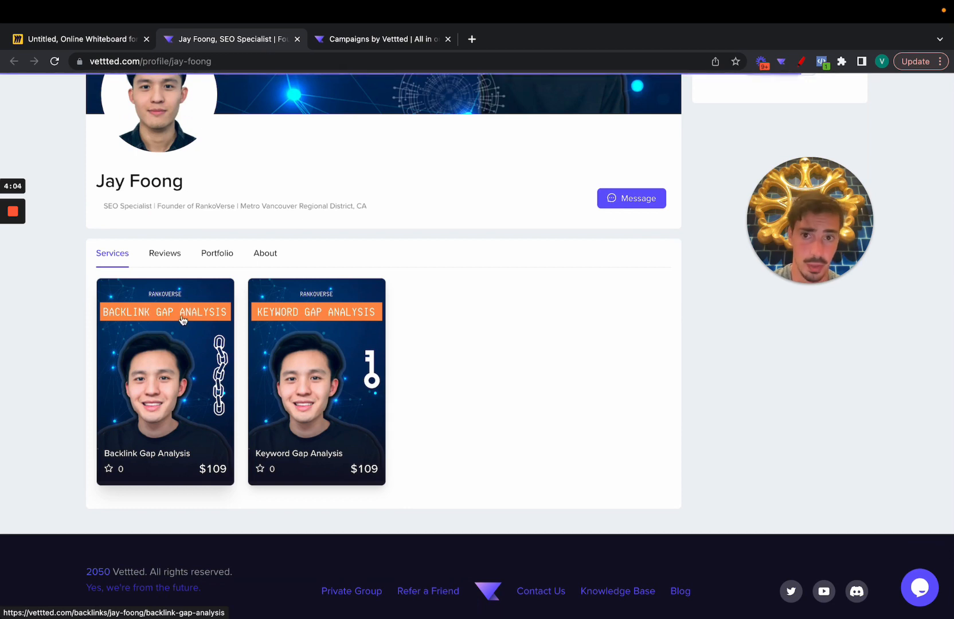
pyautogui.moveTo(300, 238)
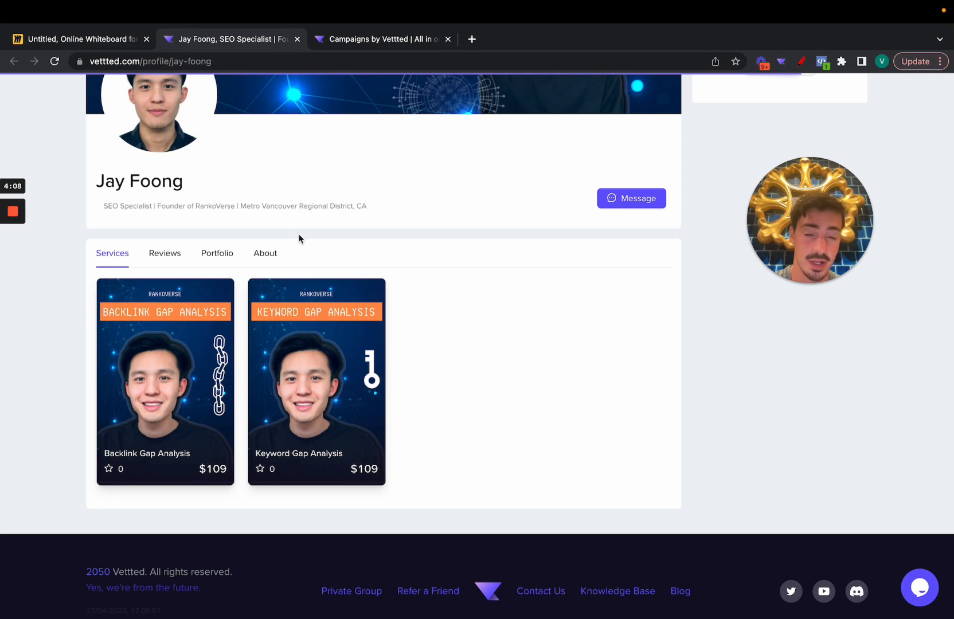
pyautogui.click(164, 377)
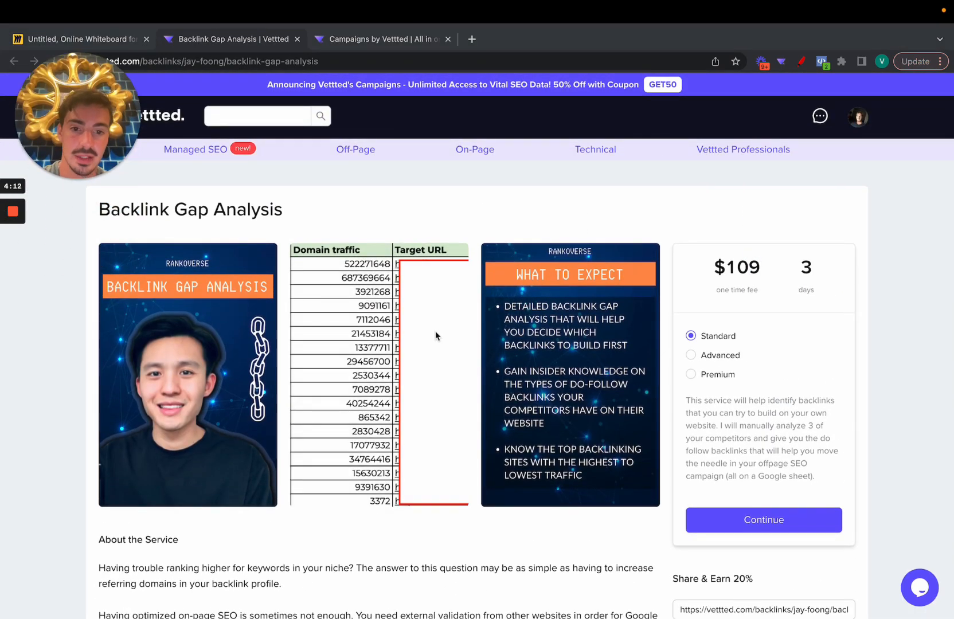
# - Review the service page showing its $109 price, 3-day delivery and package options
pyautogui.scroll(-3)
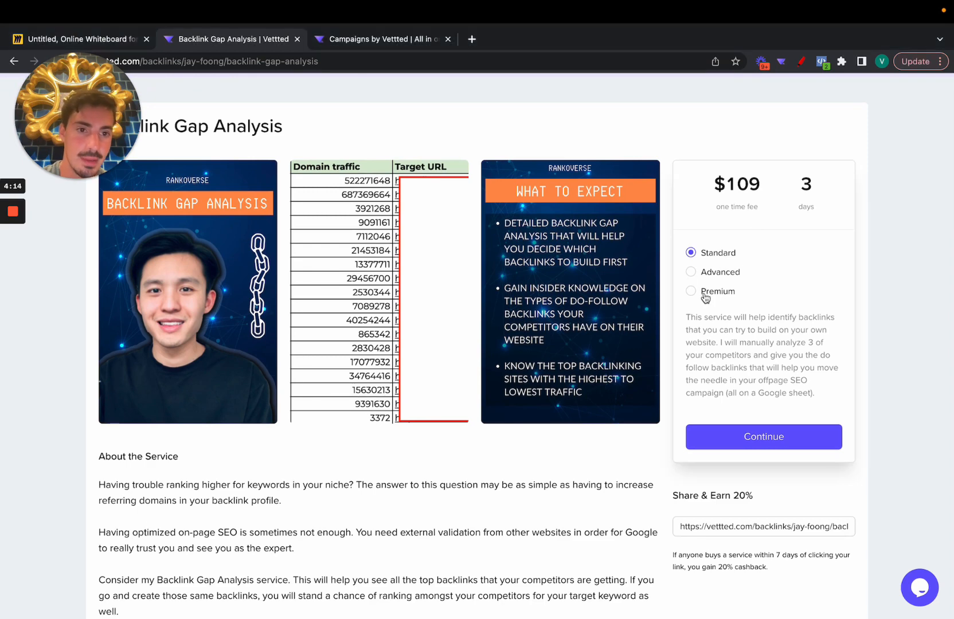
pyautogui.scroll(-3)
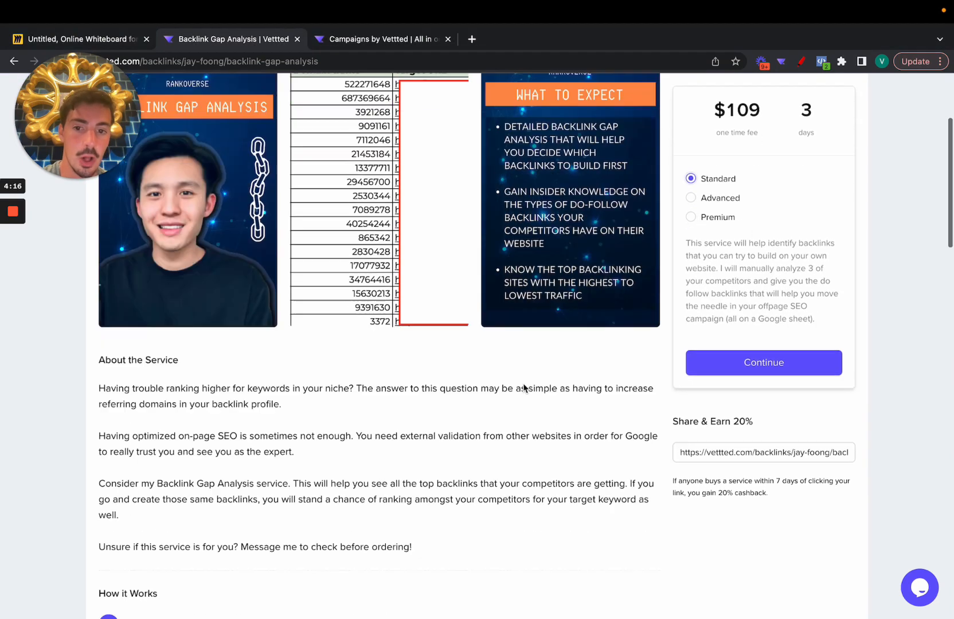
pyautogui.scroll(3)
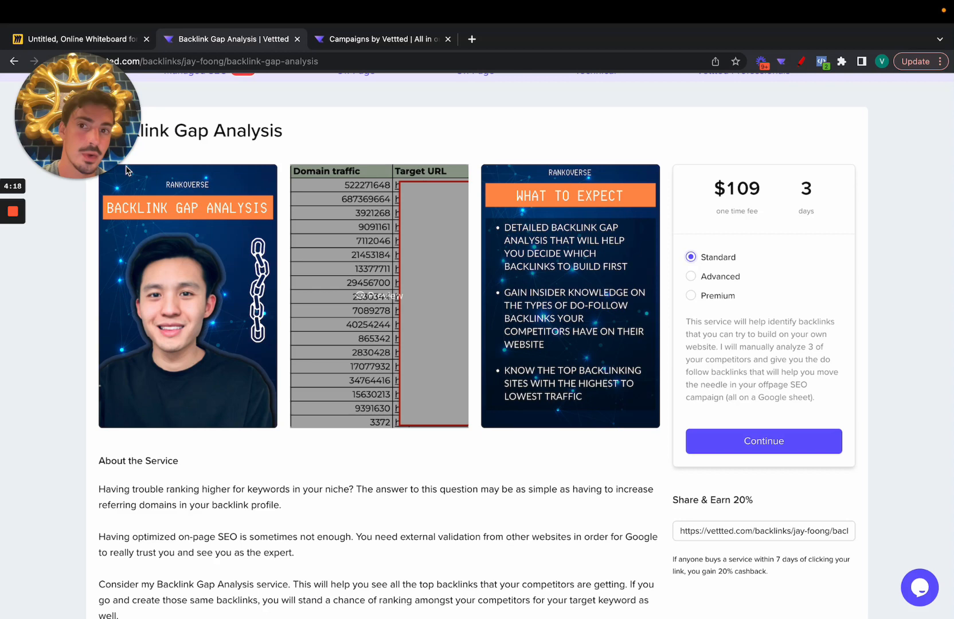
pyautogui.scroll(3)
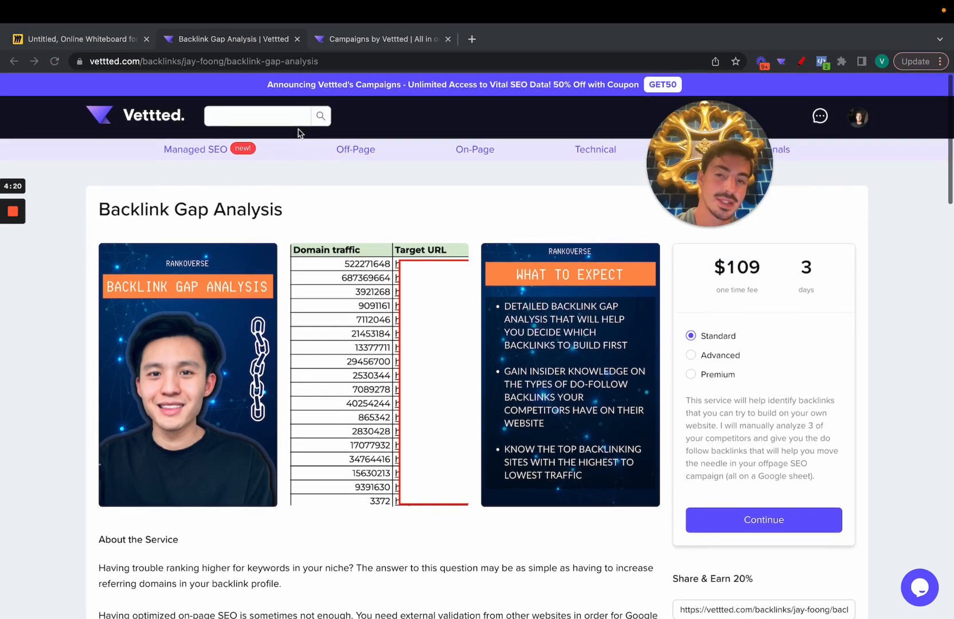
pyautogui.moveTo(363, 160)
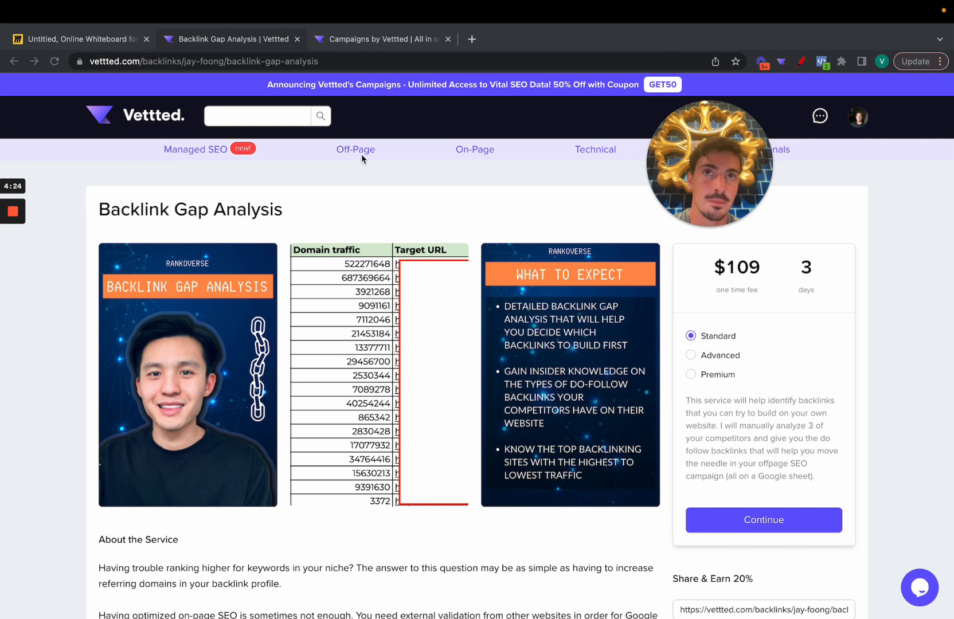
pyautogui.moveTo(391, 215)
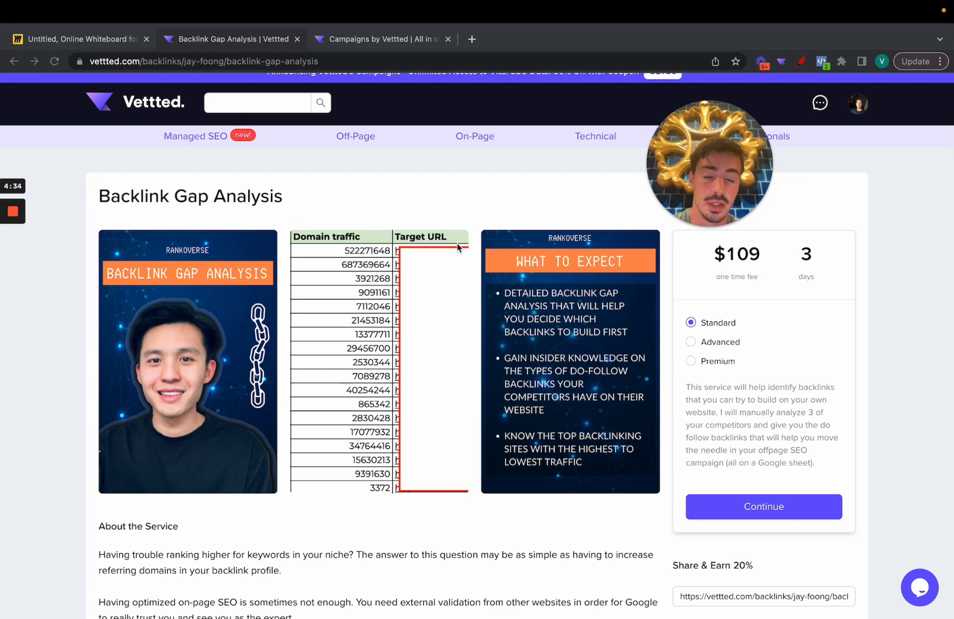
pyautogui.moveTo(387, 151)
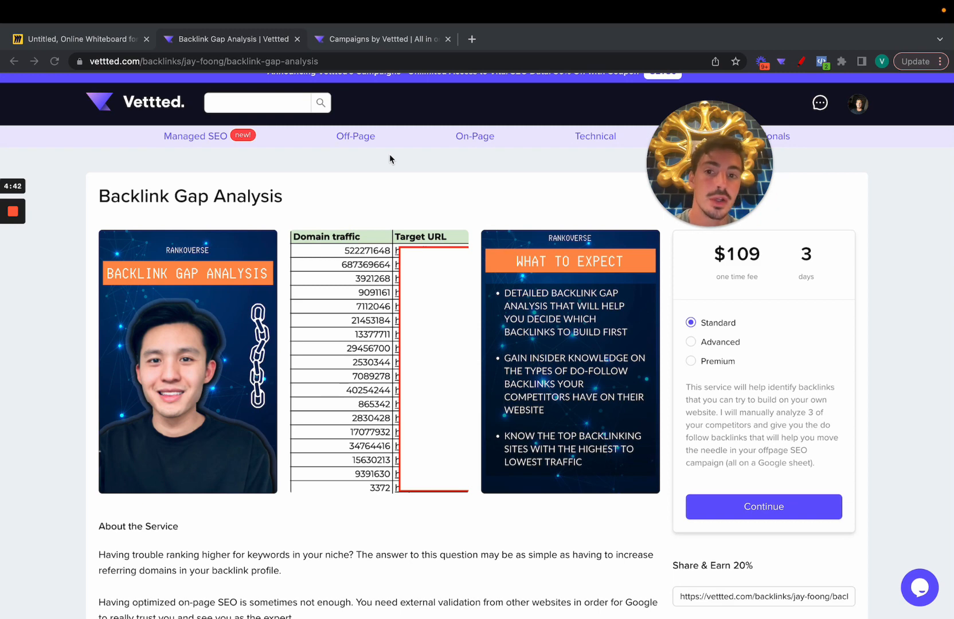
pyautogui.scroll(3)
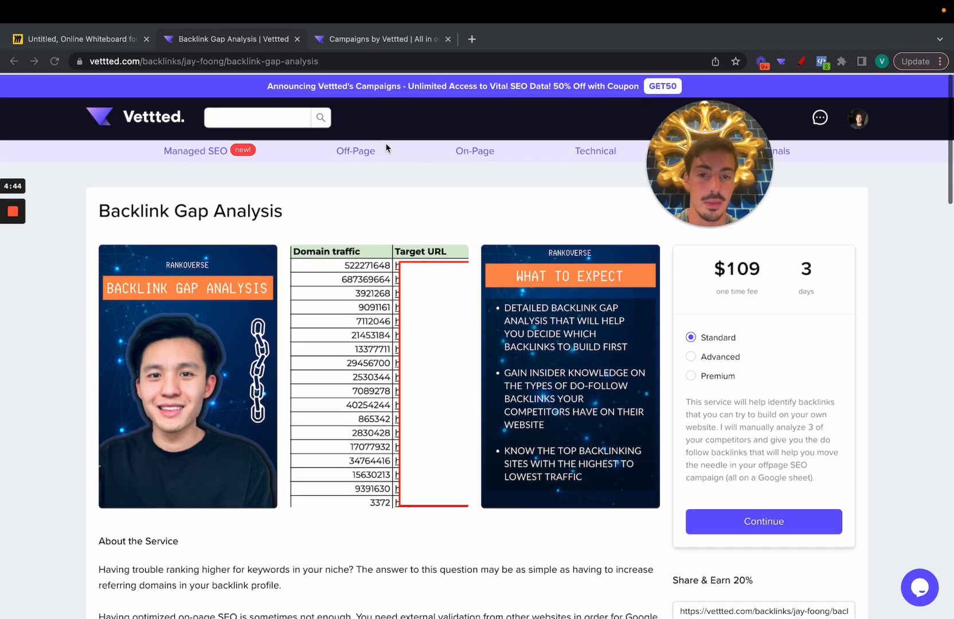
pyautogui.scroll(-3)
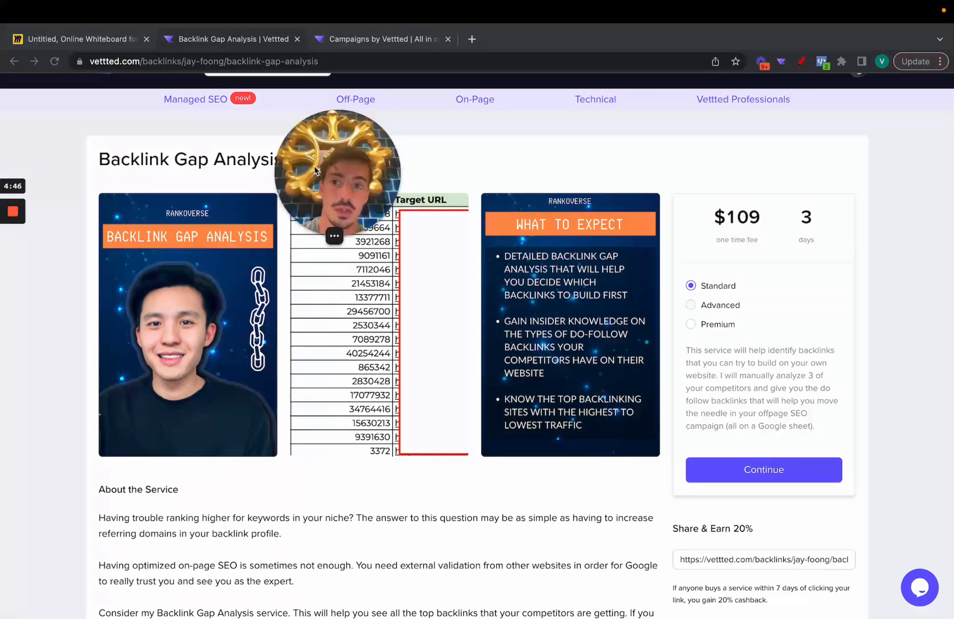
pyautogui.click(381, 39)
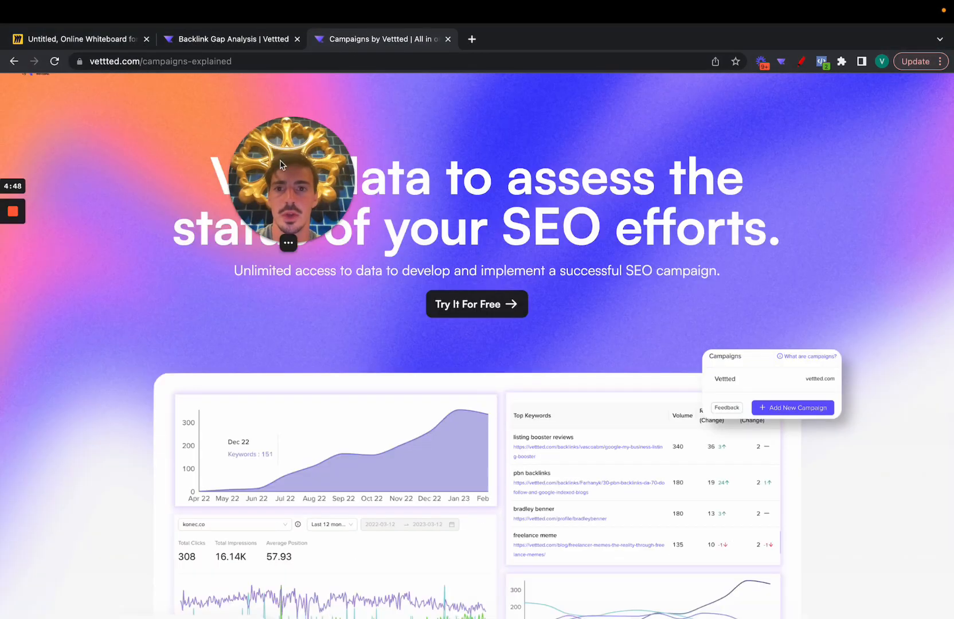
pyautogui.scroll(-3)
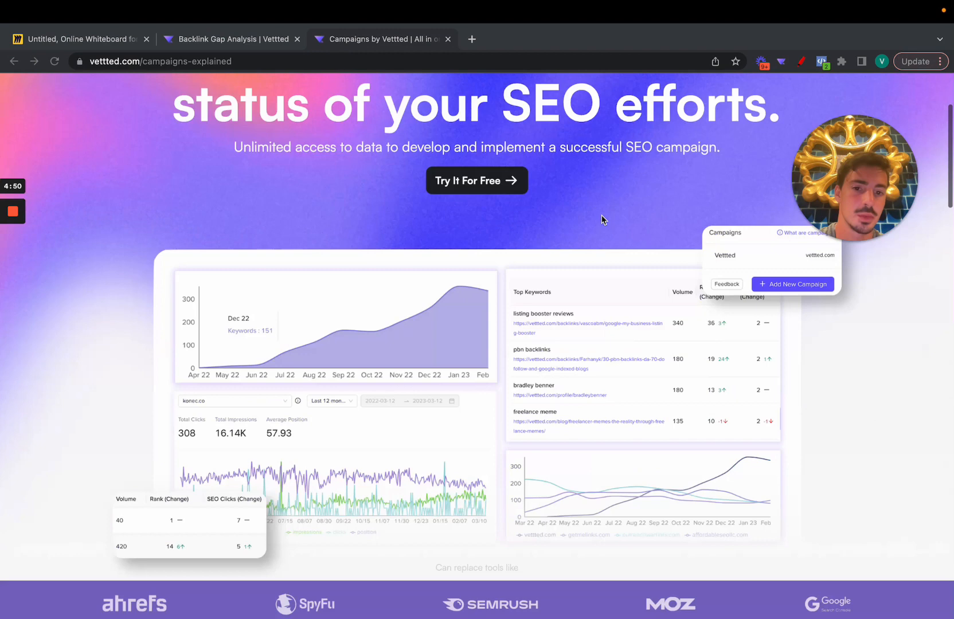
pyautogui.scroll(-3)
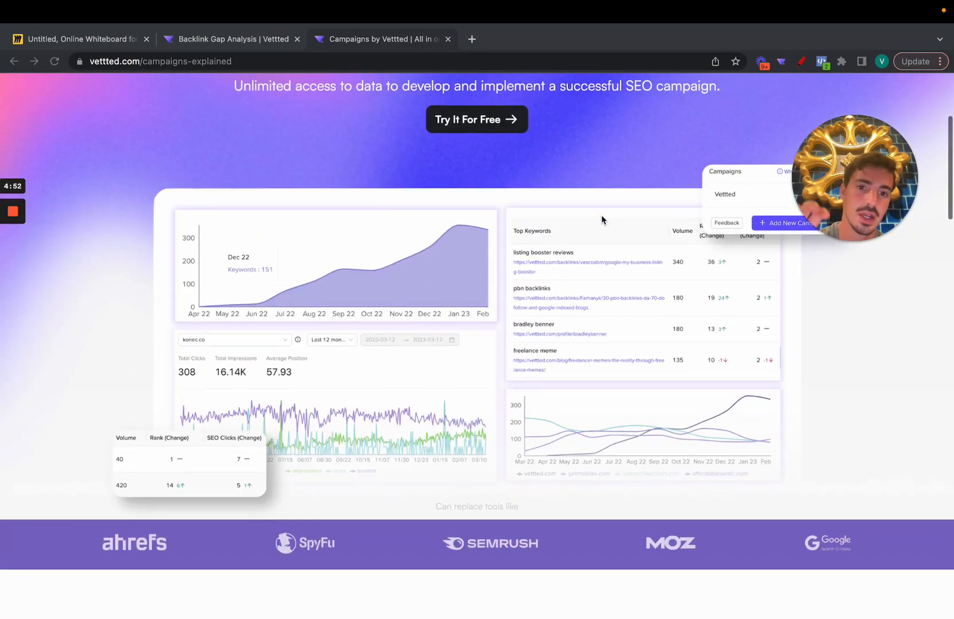
pyautogui.moveTo(572, 257)
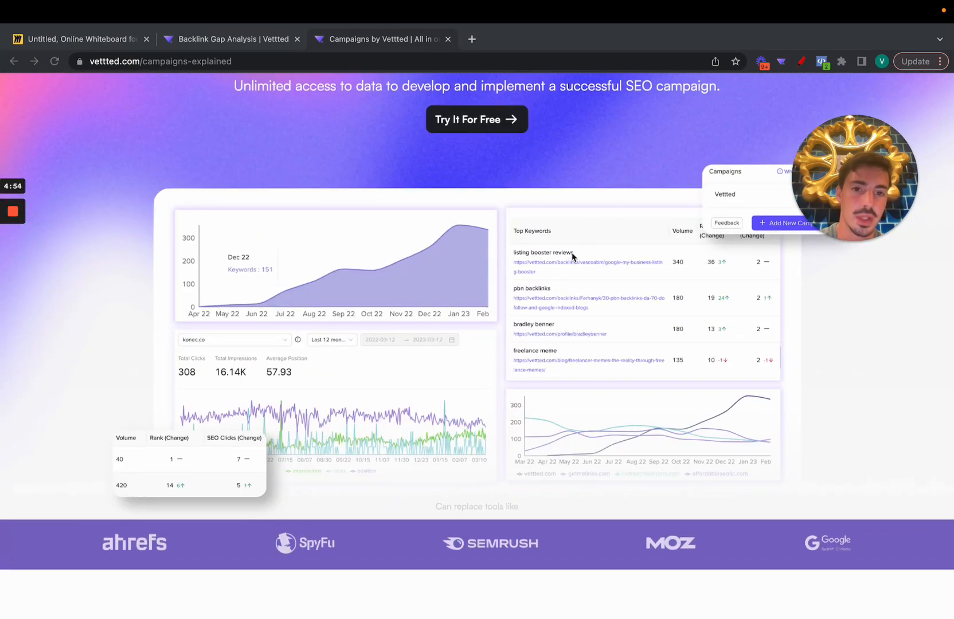
pyautogui.scroll(-3)
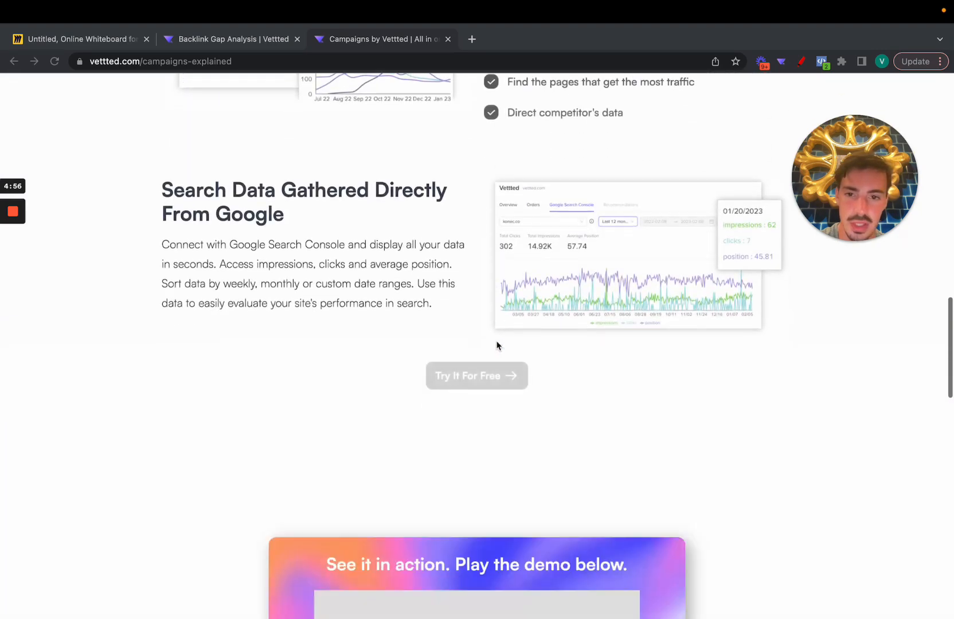
pyautogui.scroll(3)
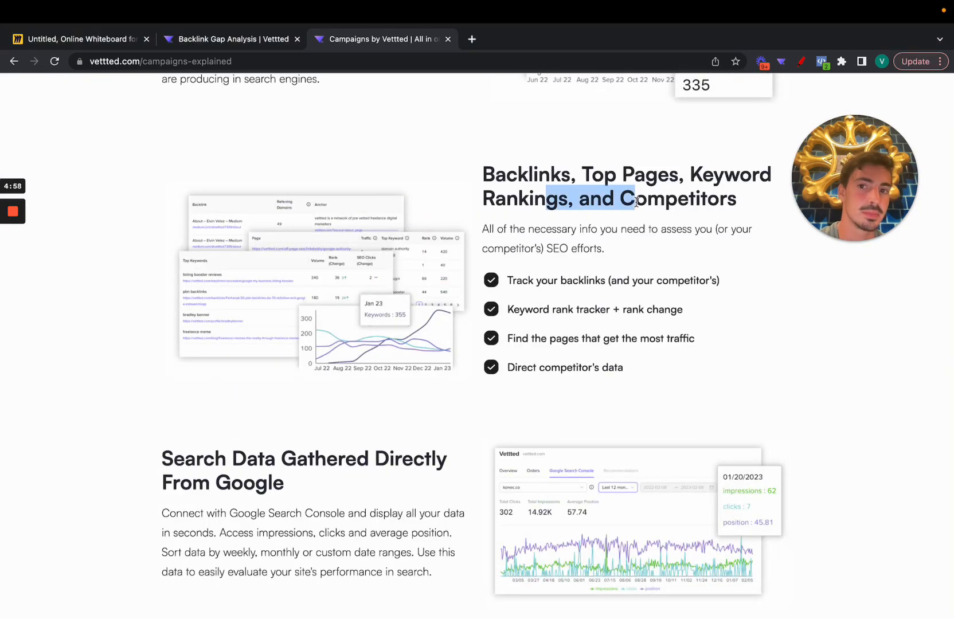
pyautogui.click(231, 39)
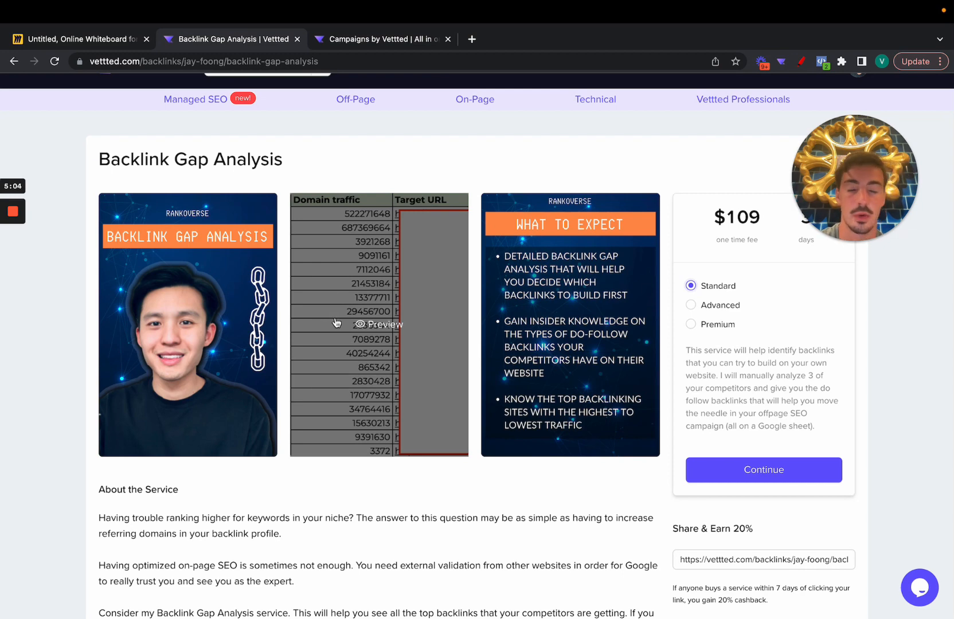
pyautogui.click(382, 39)
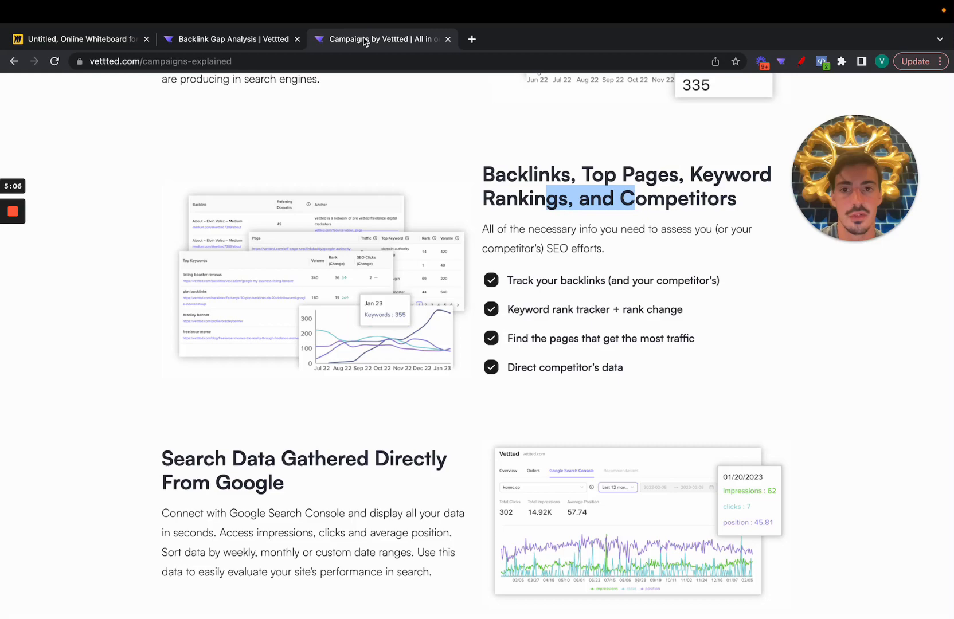
pyautogui.click(231, 39)
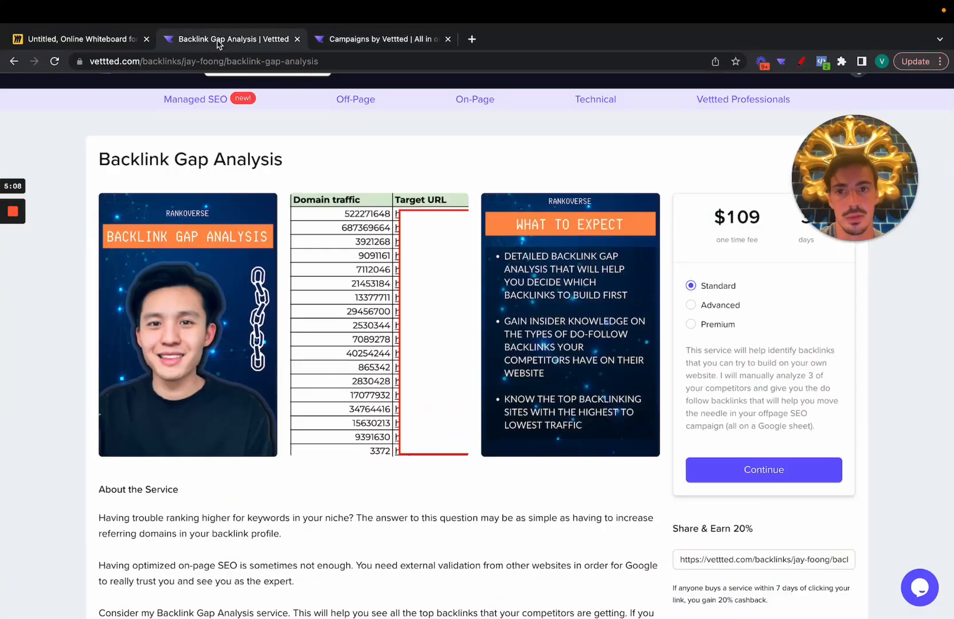
pyautogui.moveTo(454, 151)
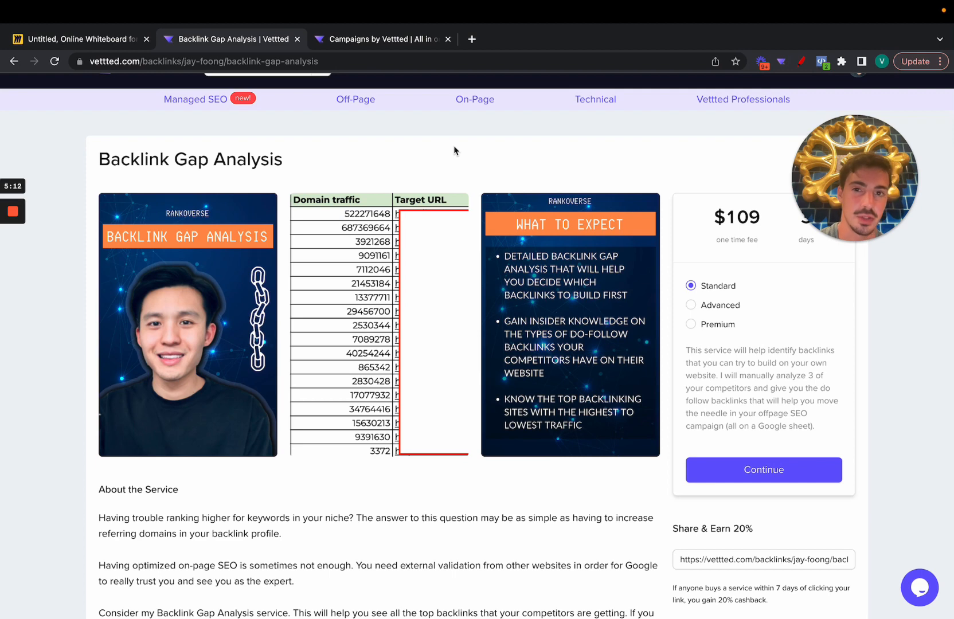
pyautogui.click(79, 39)
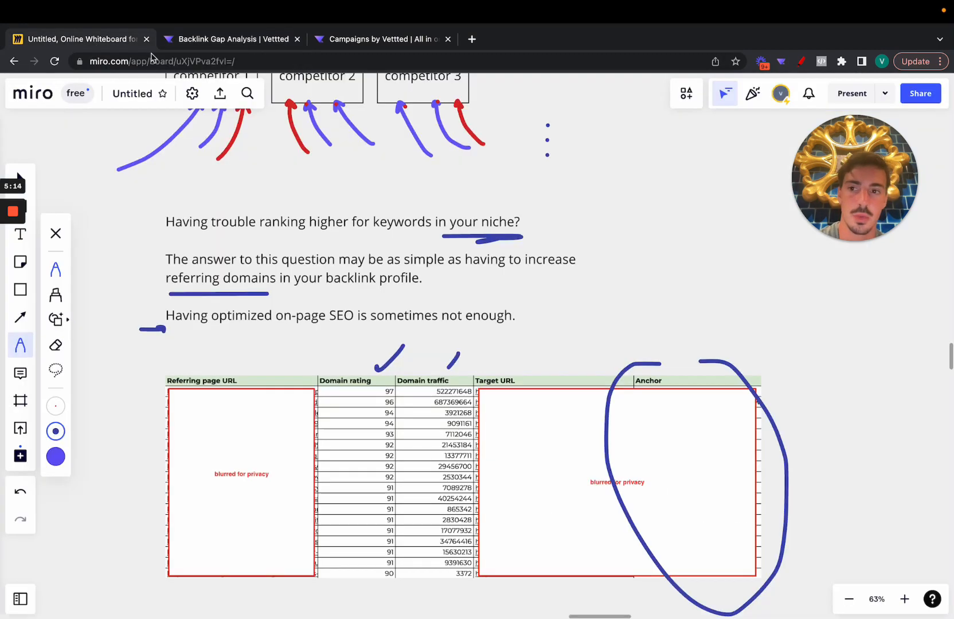
pyautogui.scroll(-3)
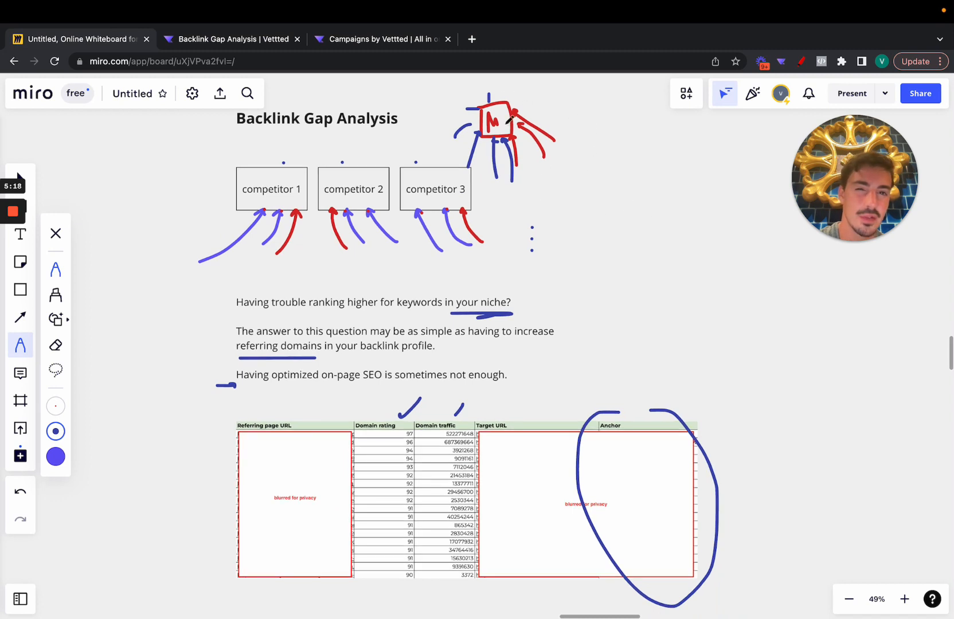
pyautogui.moveTo(623, 203)
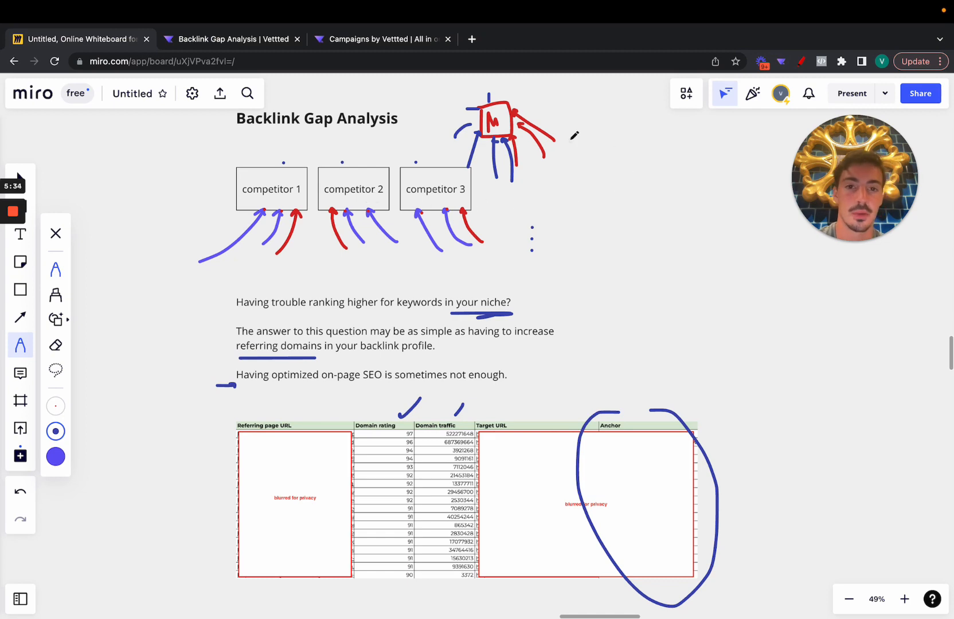
pyautogui.click(231, 39)
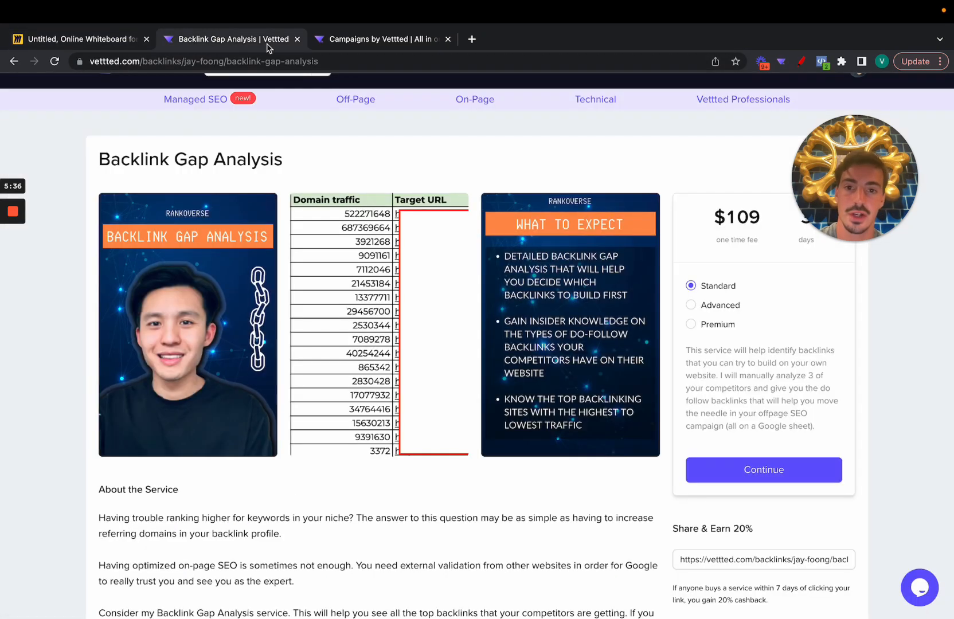
pyautogui.moveTo(35, 230)
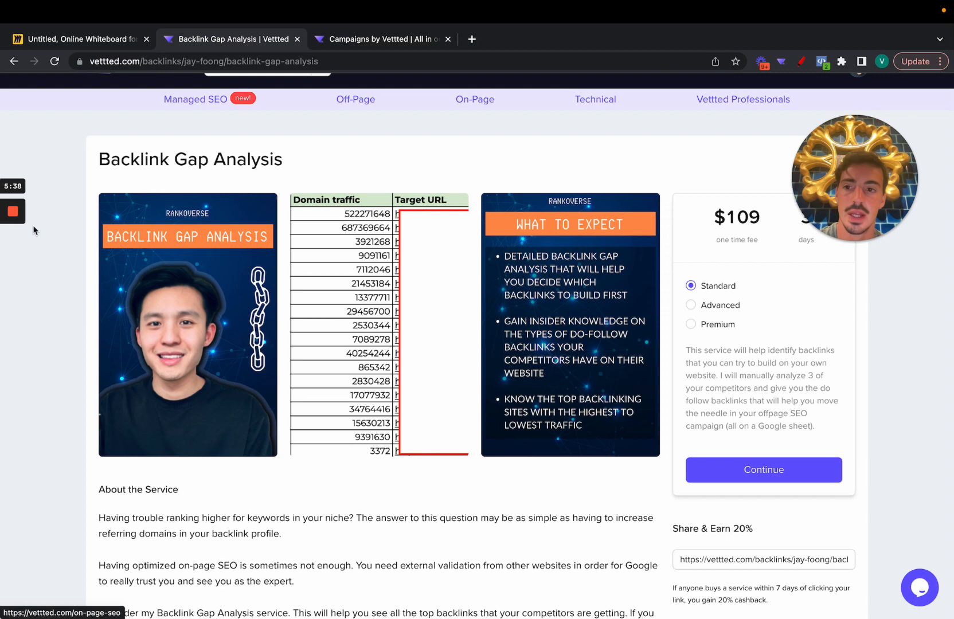
pyautogui.click(12, 212)
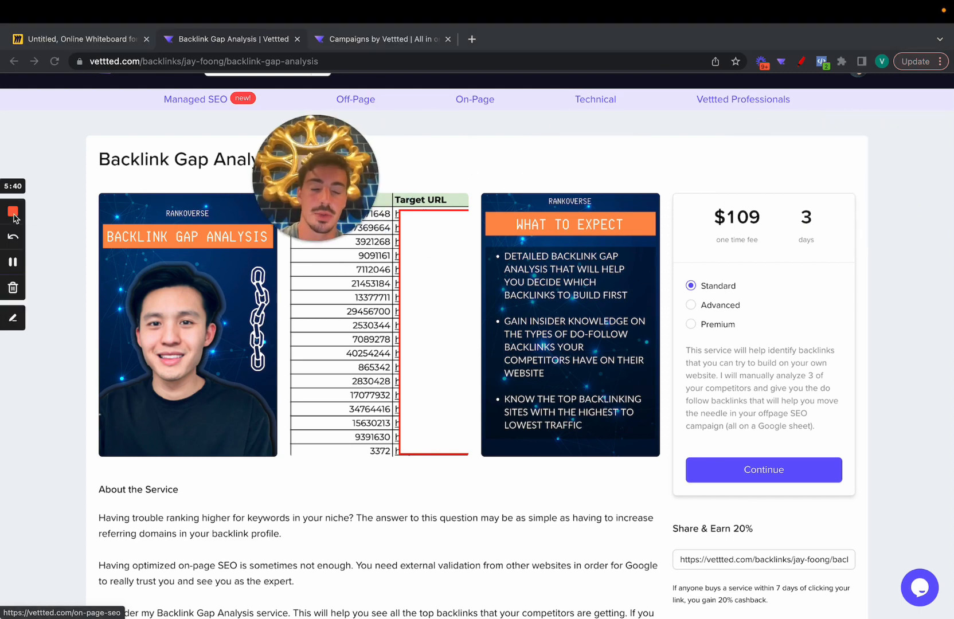